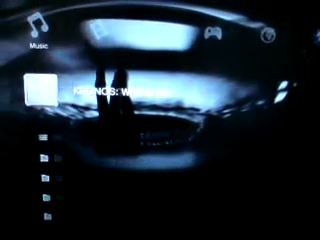
{"action": "scroll", "scroll_direction": "left", "scroll_amount": 3}
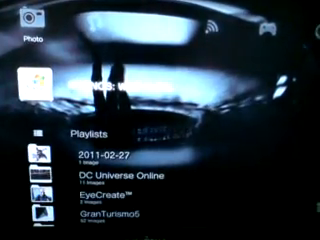